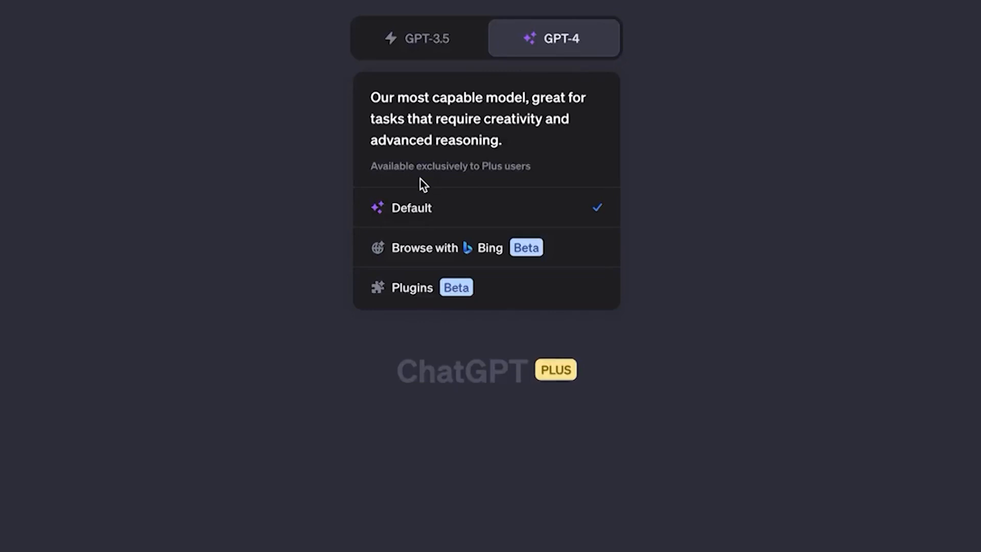
mouse_move(501, 207)
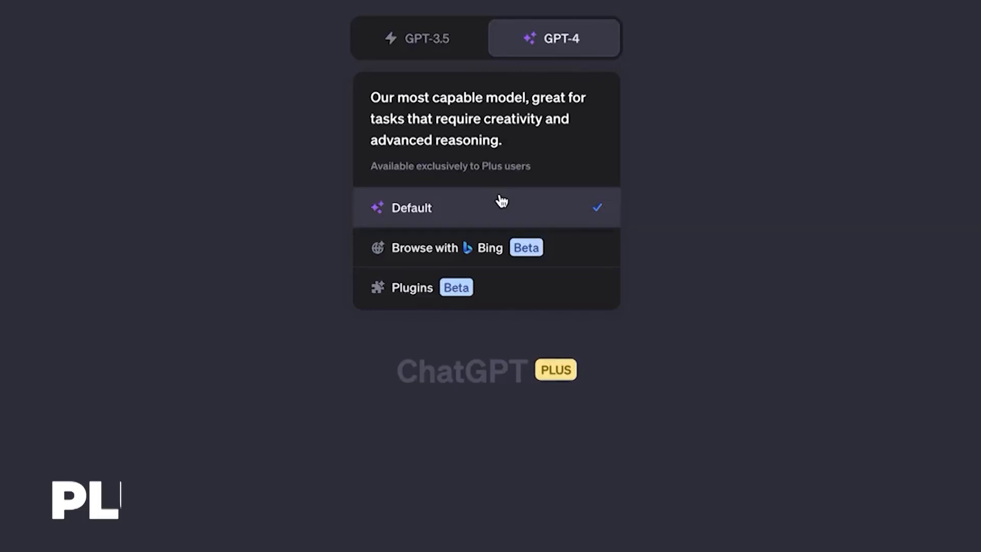